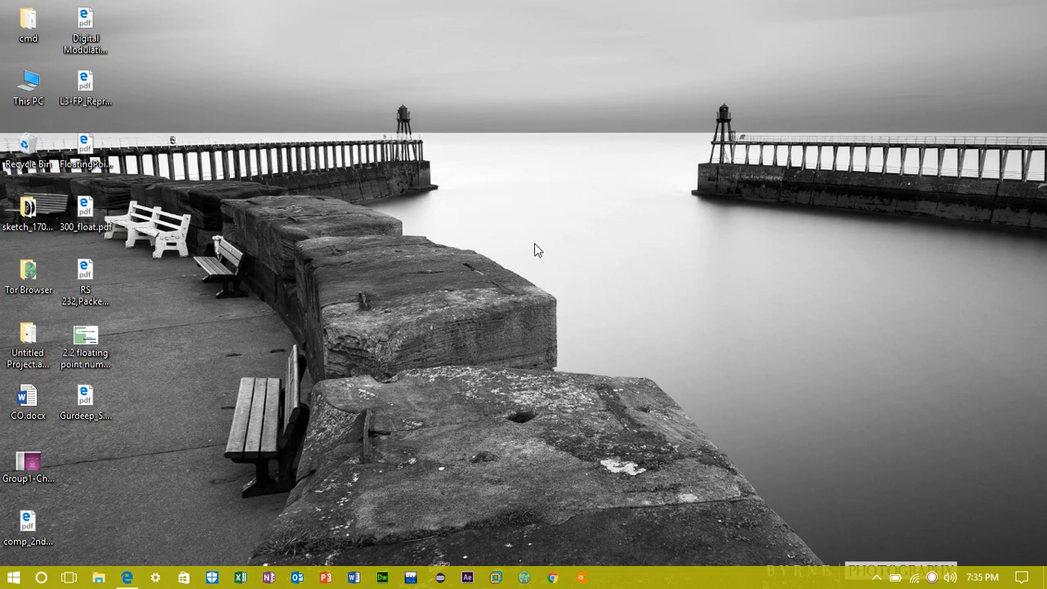
mouse_move(577, 469)
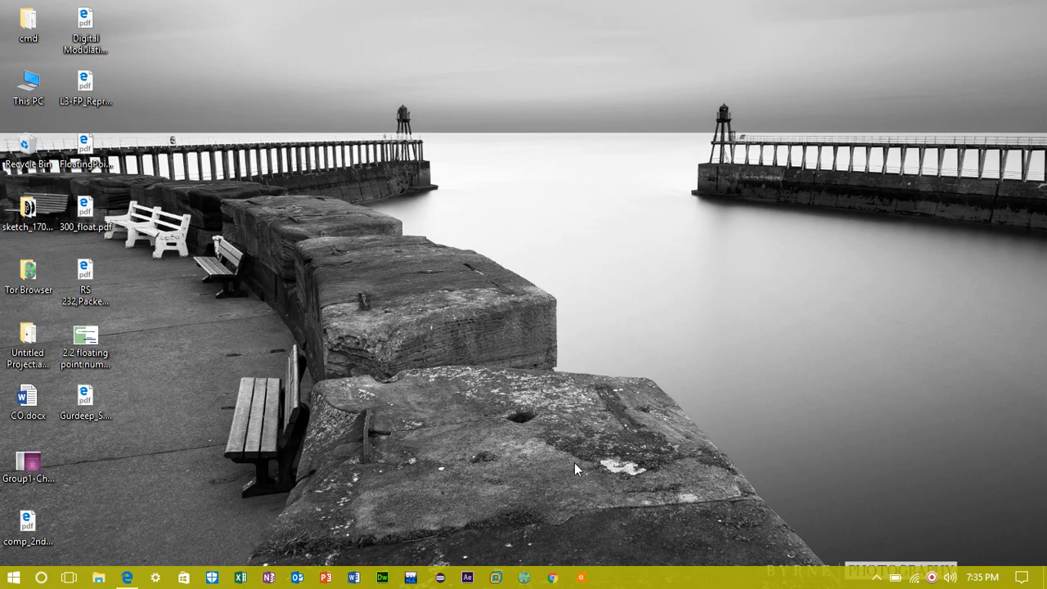
mouse_move(582, 579)
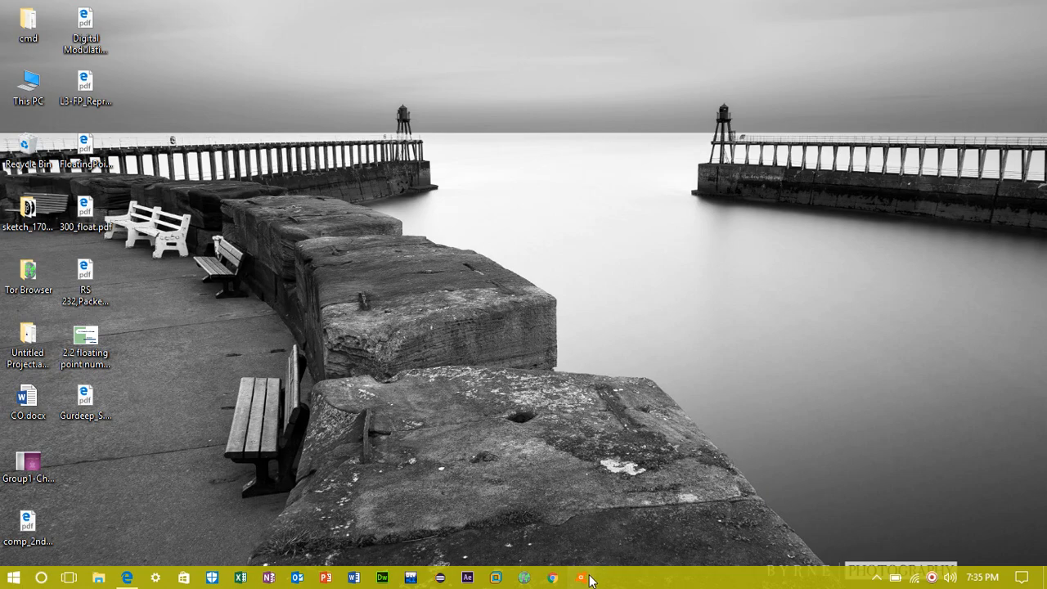
- Open Avast Premier's settings on the Components page listing all protection shields
click(582, 578)
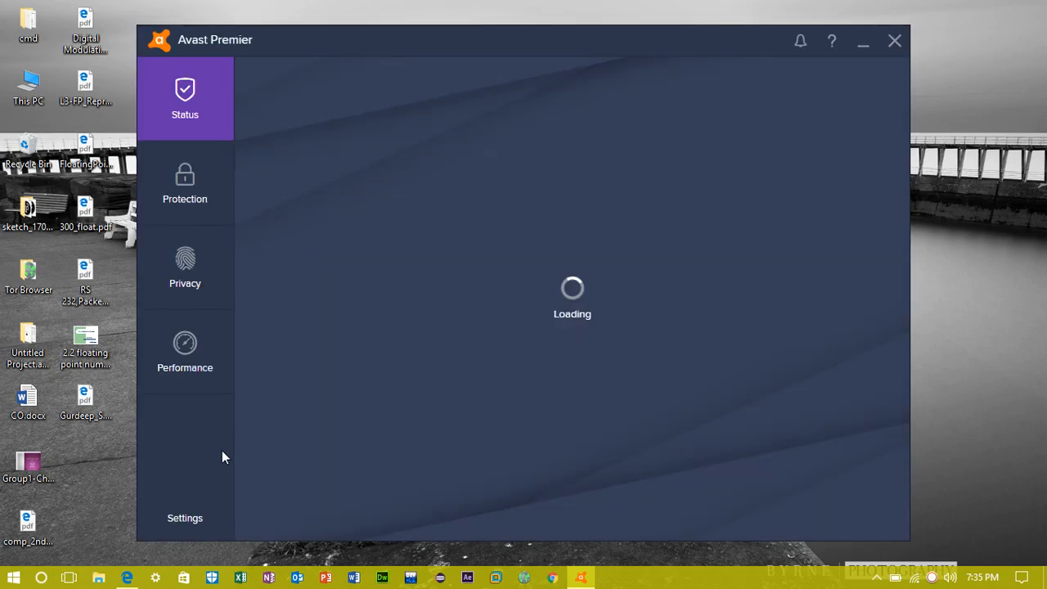
click(184, 518)
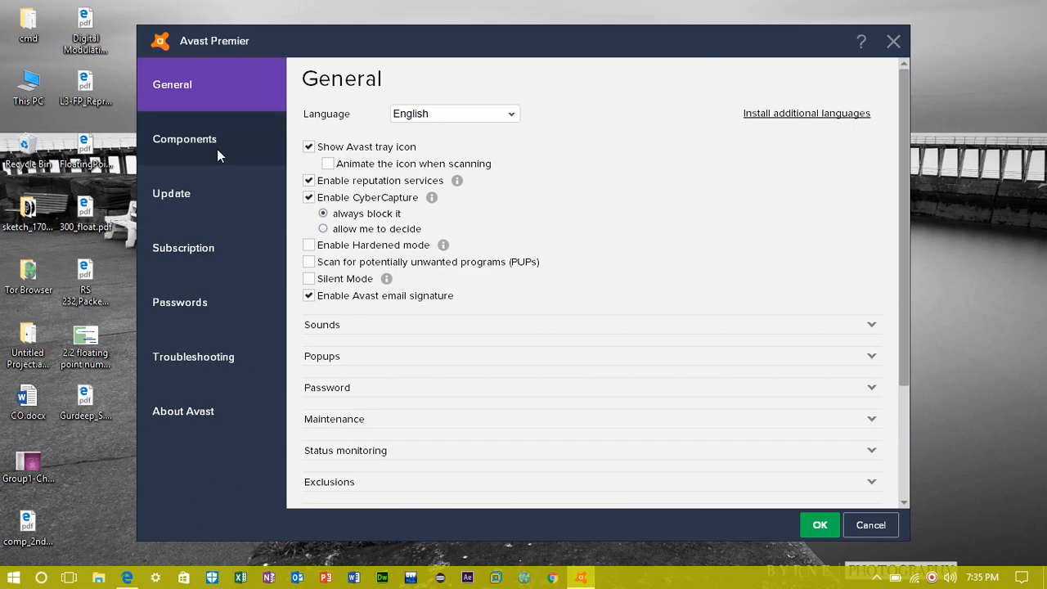
click(185, 138)
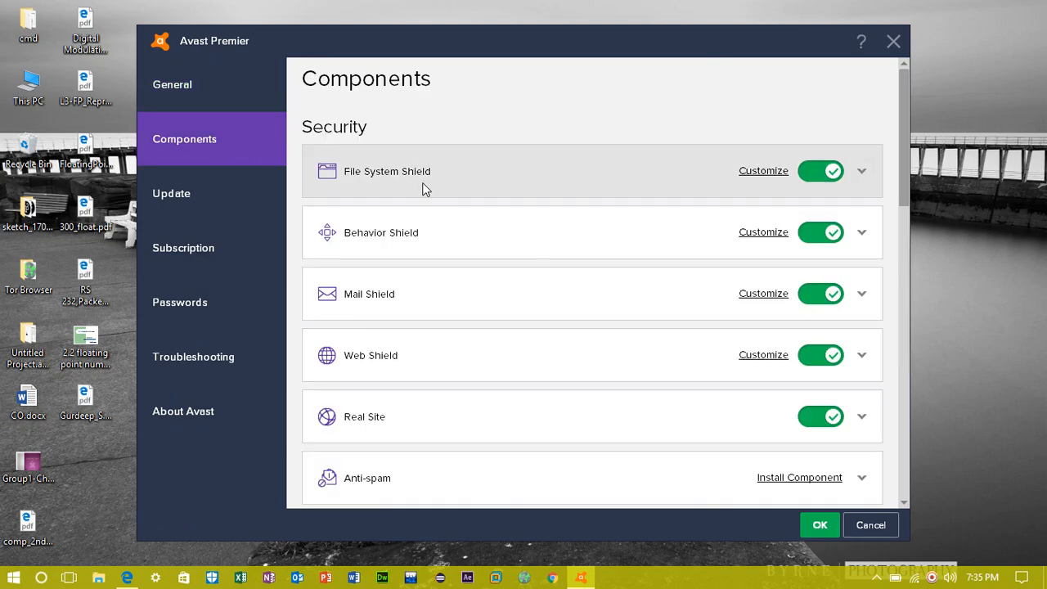
mouse_move(683, 203)
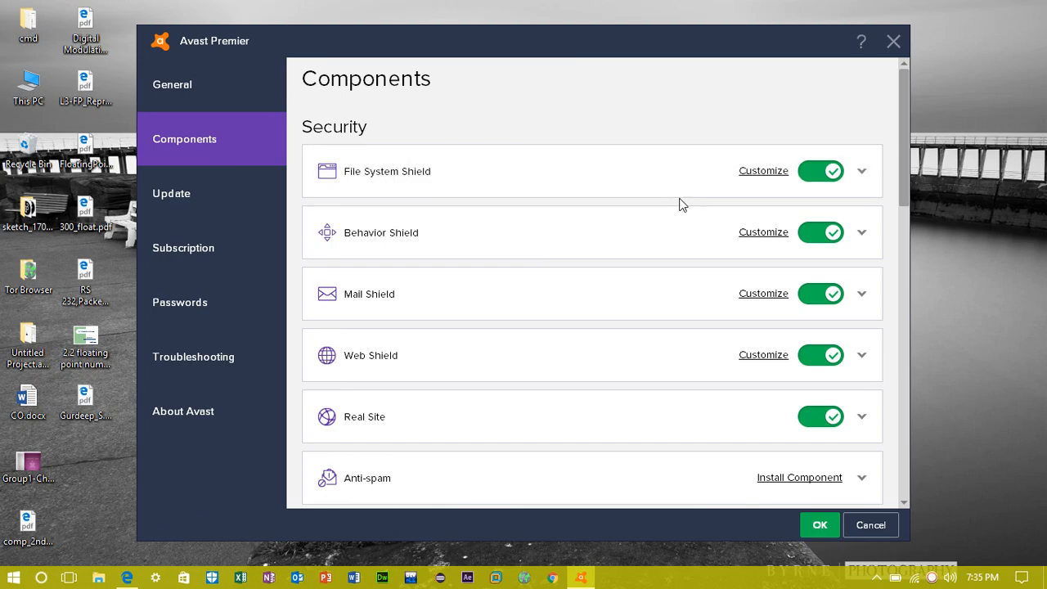
- Uncheck 'Scan programs when executing' in the File System Shield options and confirm with OK
click(763, 171)
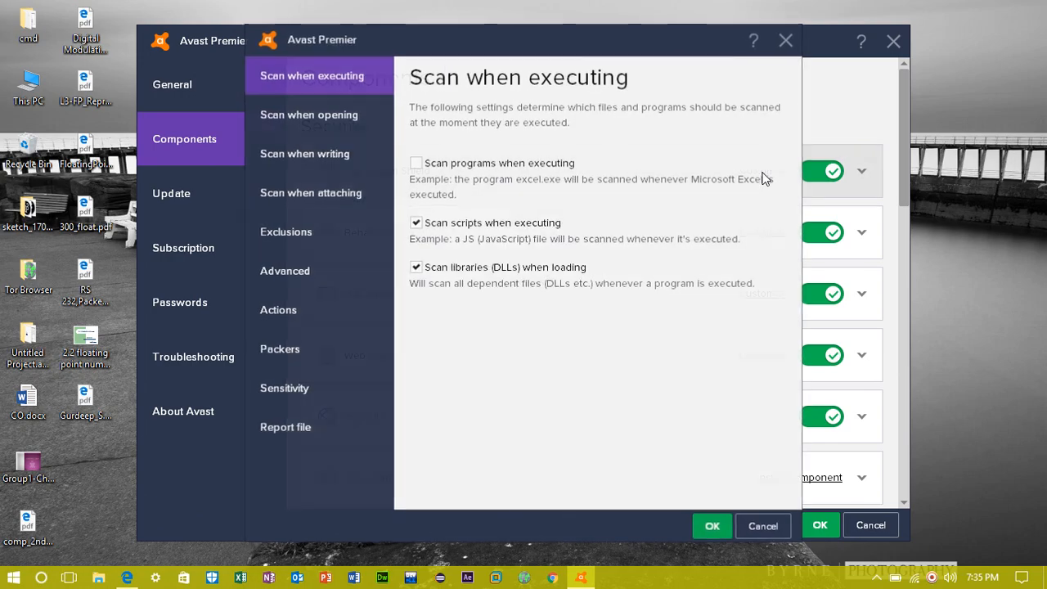
click(416, 163)
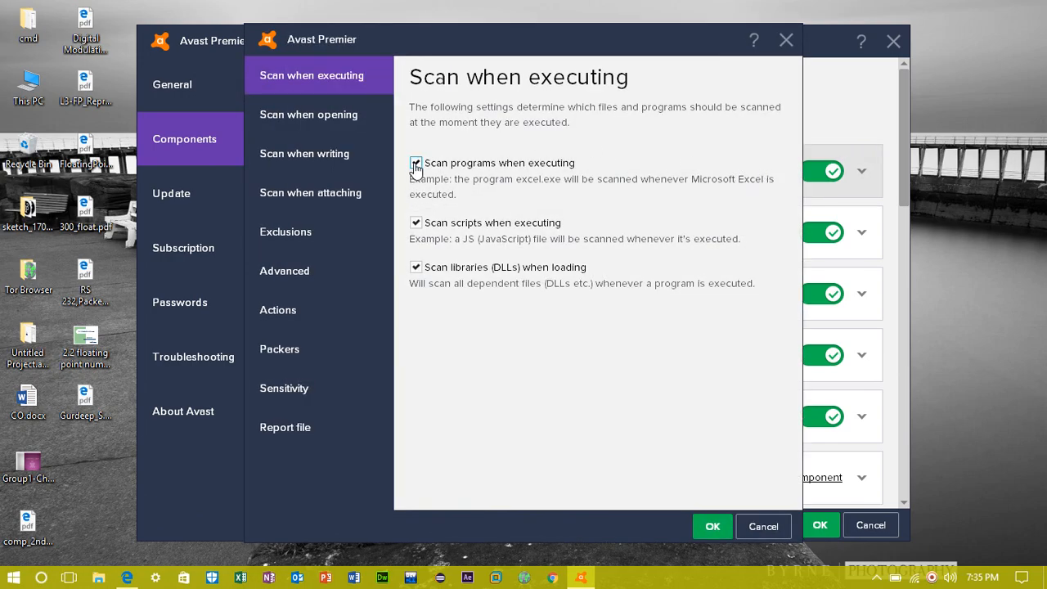
click(416, 163)
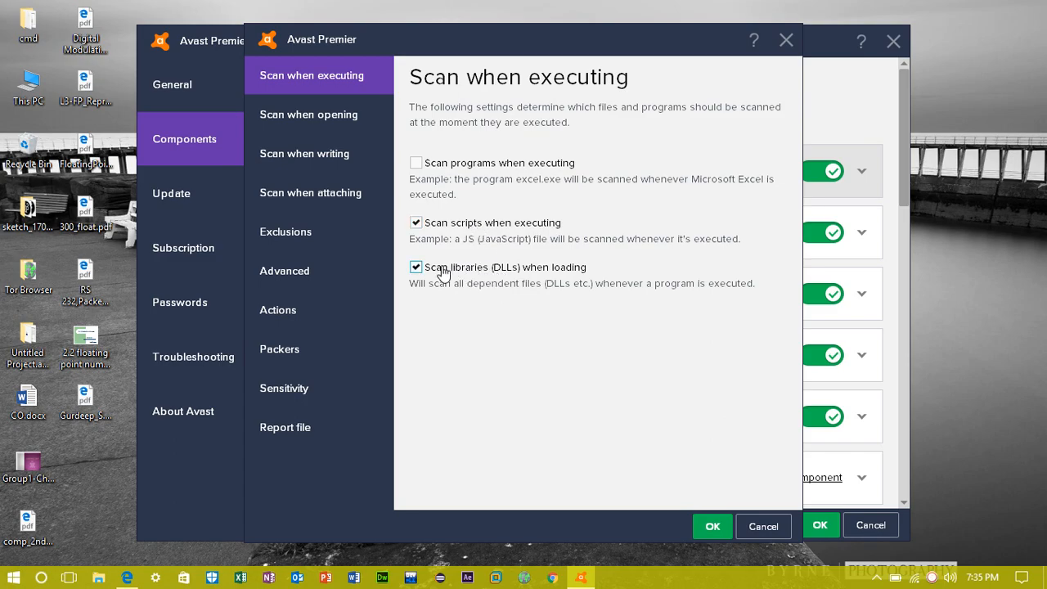
click(416, 267)
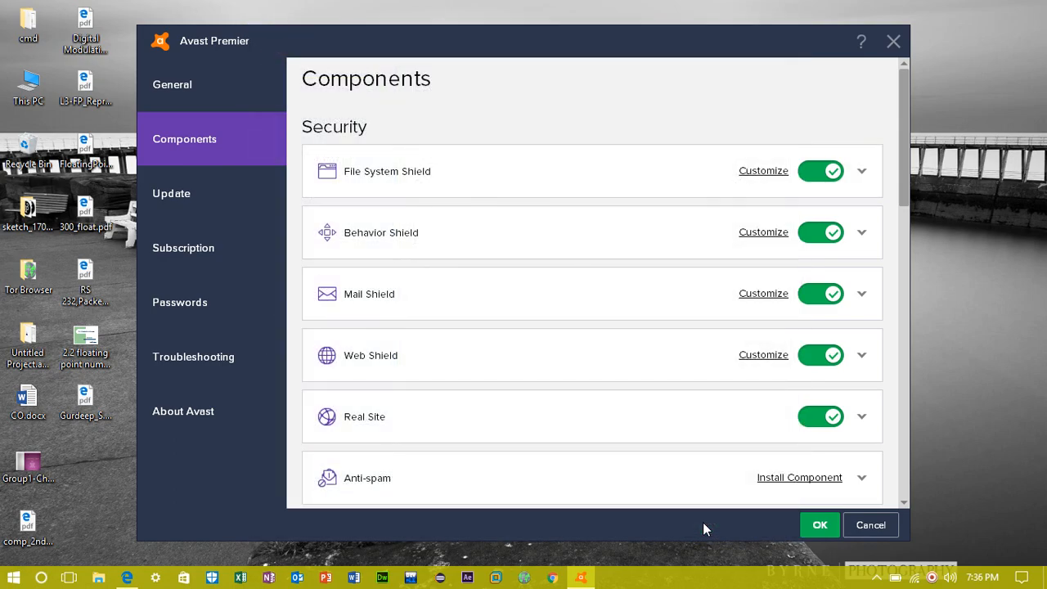
mouse_move(691, 334)
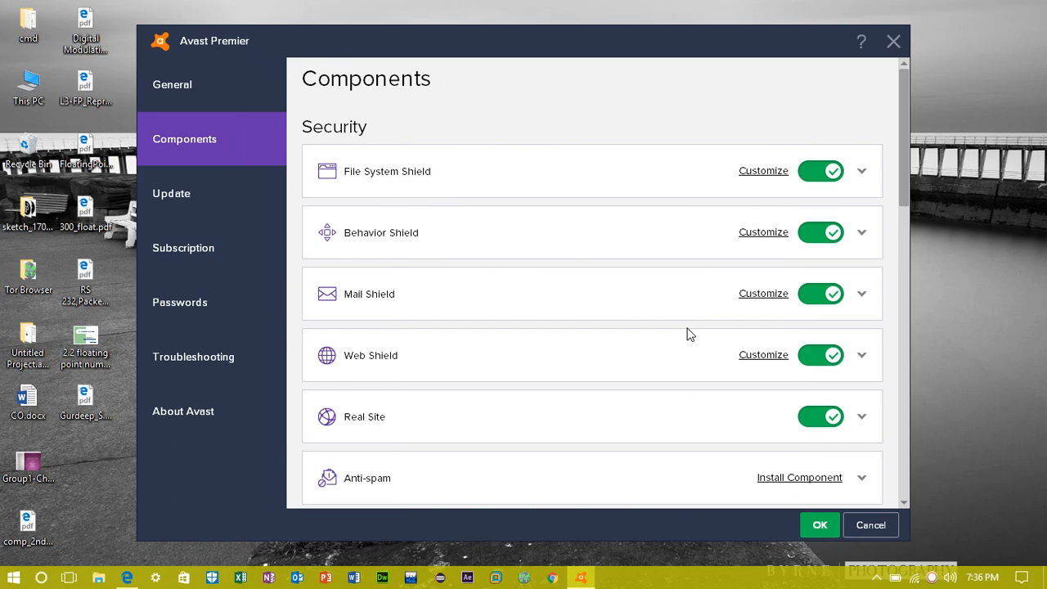
- Show the Subscription page confirming the active Premier subscription
click(172, 84)
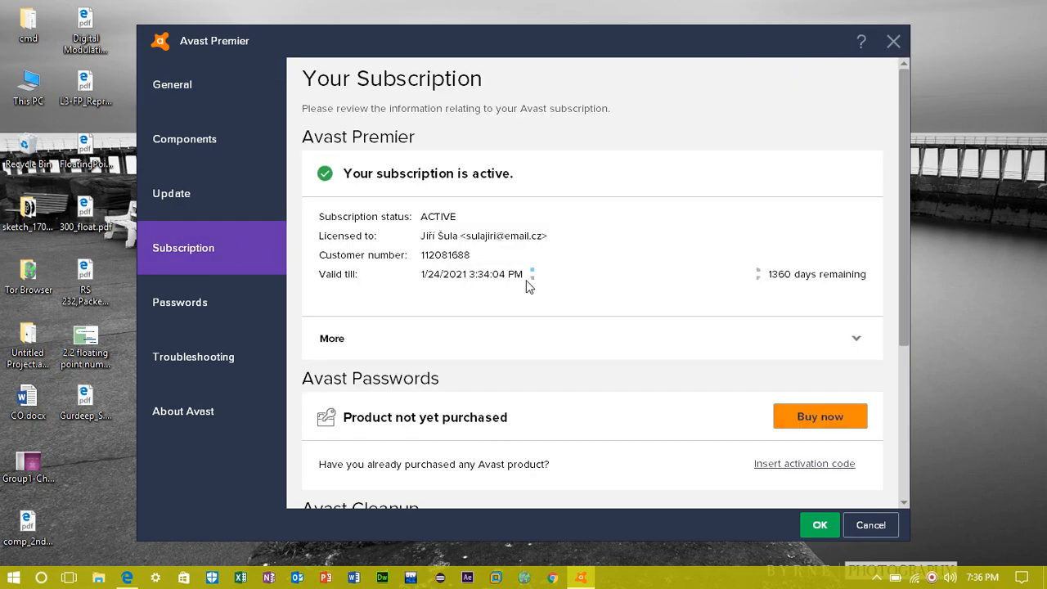
mouse_move(449, 281)
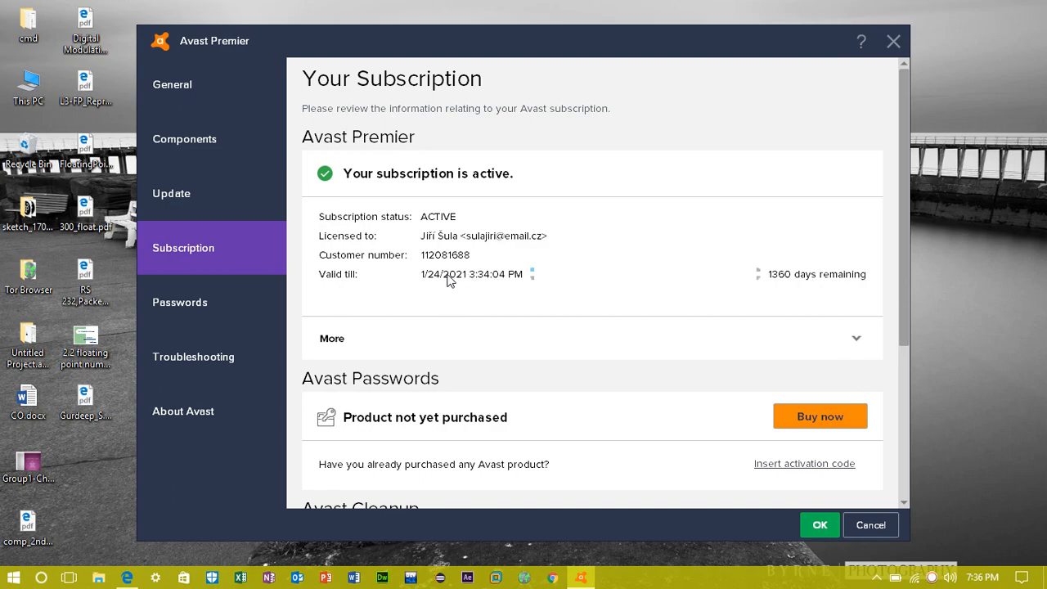
mouse_move(539, 287)
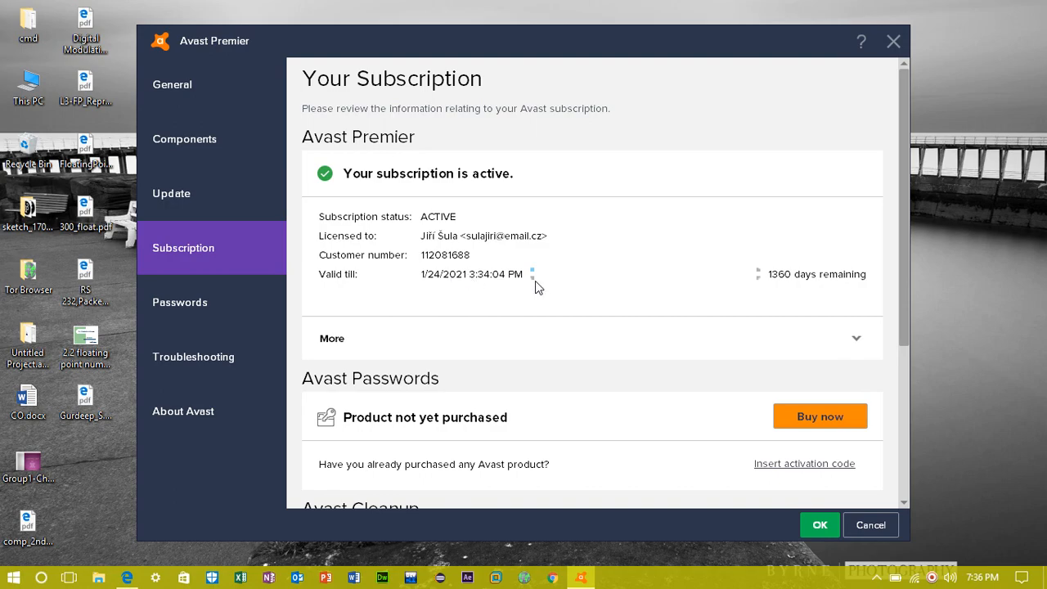